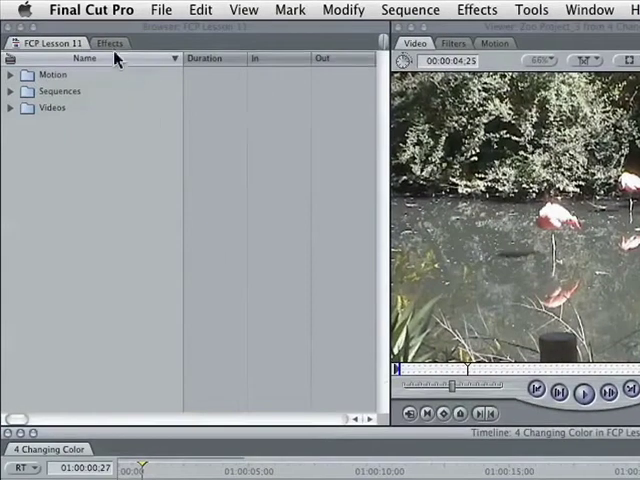
# Step: Show the Effects list with Video Filters expanded to the Image Control bin
pyautogui.click(110, 44)
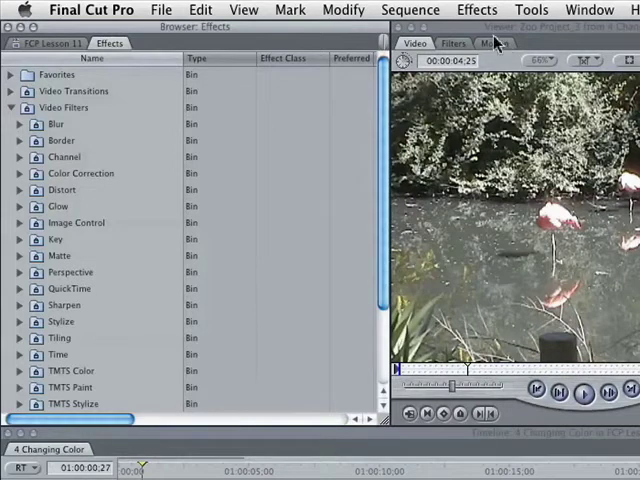
pyautogui.click(476, 10)
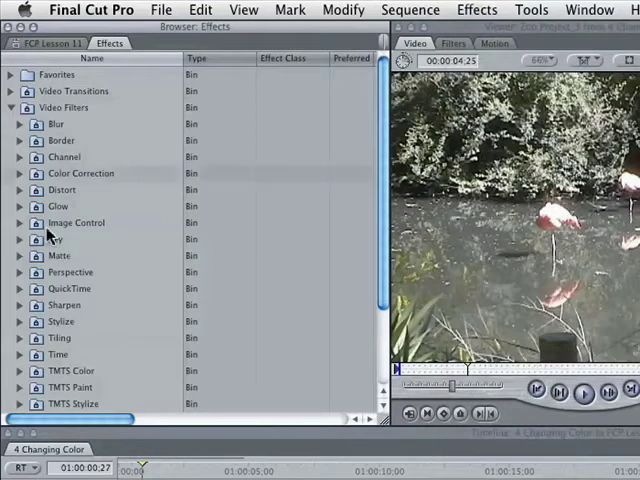
pyautogui.click(20, 222)
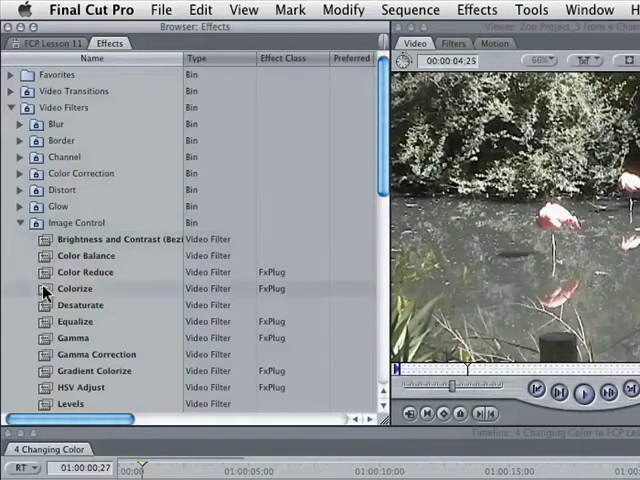
# Step: Drop the Colorize filter onto the flamingo clip in the Timeline
pyautogui.click(74, 262)
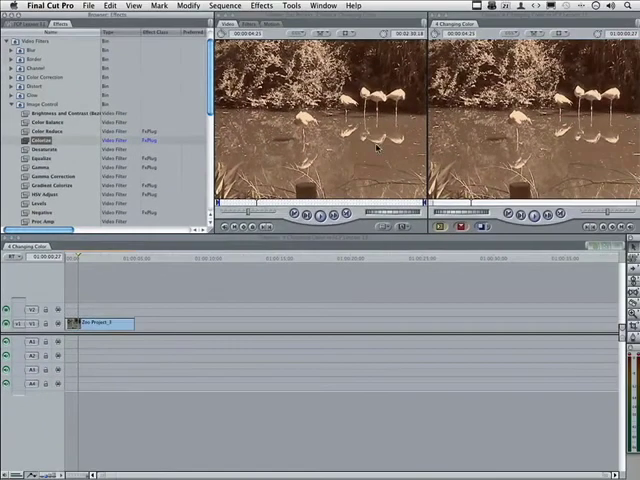
pyautogui.moveTo(396, 110)
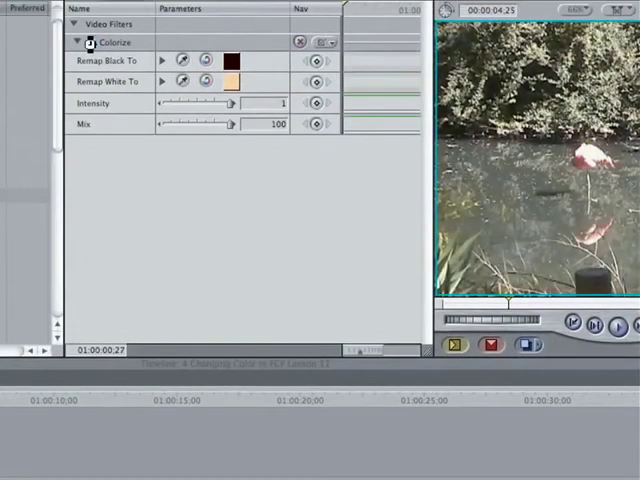
# Step: Show the Colorize parameters for the flamingo clip in the Filters view
pyautogui.click(90, 42)
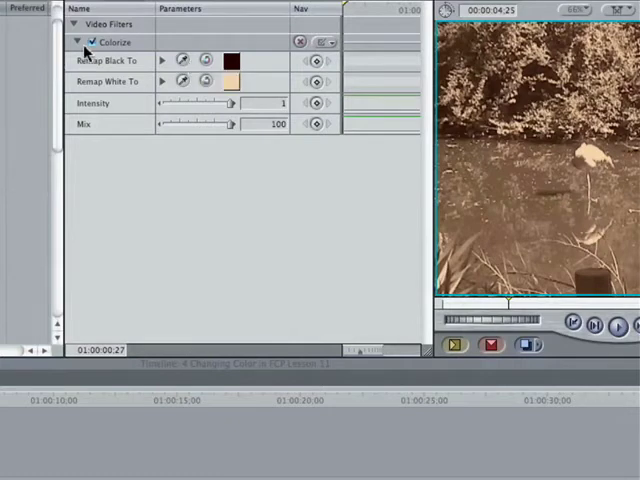
pyautogui.moveTo(100, 42)
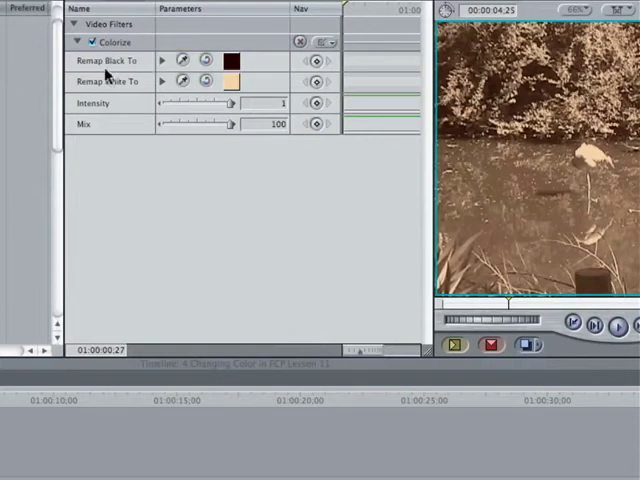
pyautogui.moveTo(116, 72)
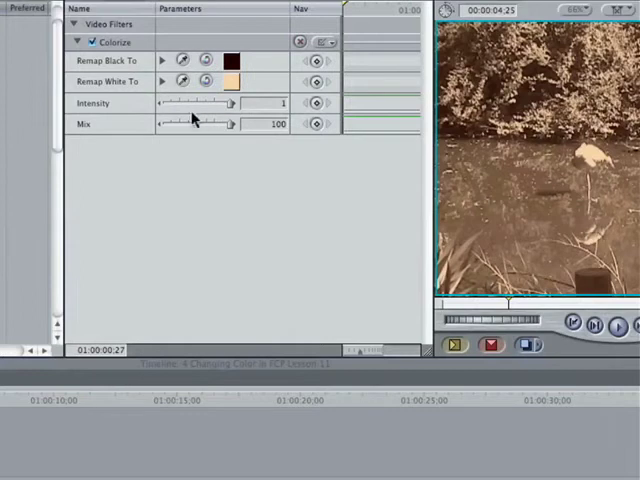
pyautogui.moveTo(128, 128)
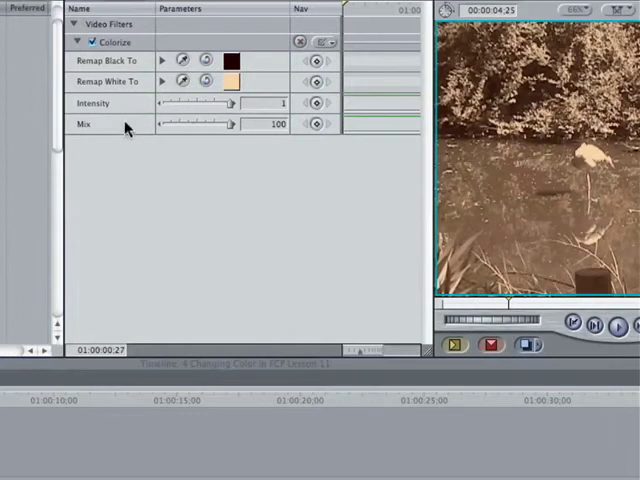
pyautogui.moveTo(128, 128)
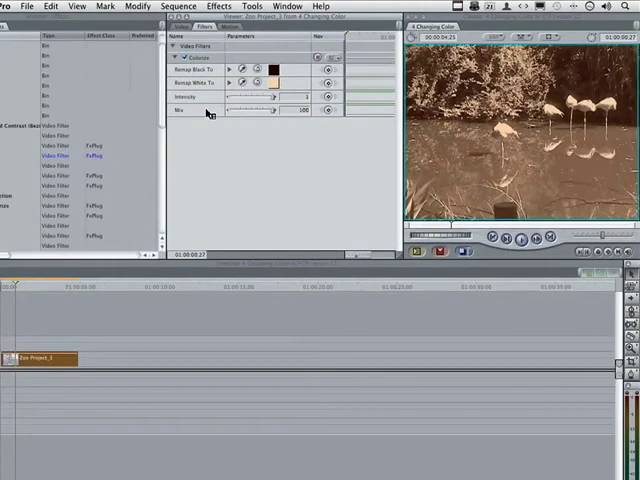
# Step: Remap whites to Blue and adjust the Colorize intensity for a deep blue image
pyautogui.click(272, 68)
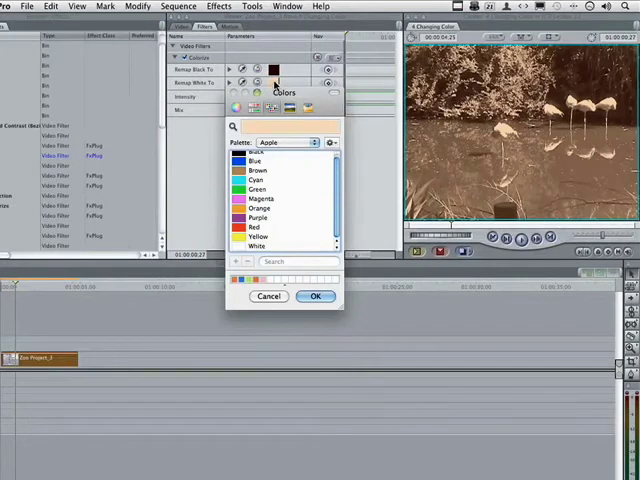
pyautogui.click(256, 154)
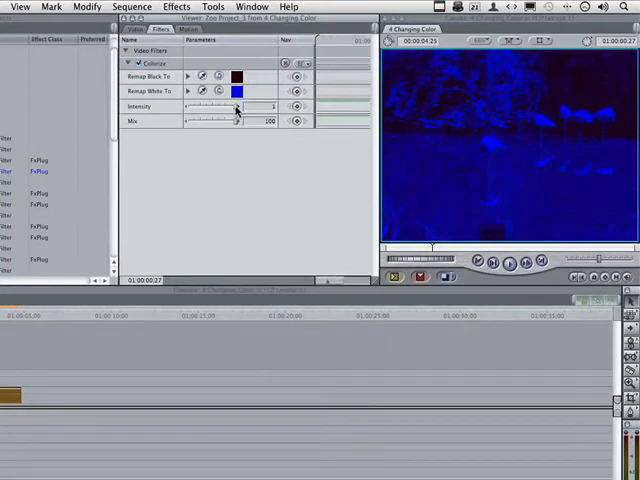
pyautogui.moveTo(236, 108); pyautogui.dragTo(200, 108)
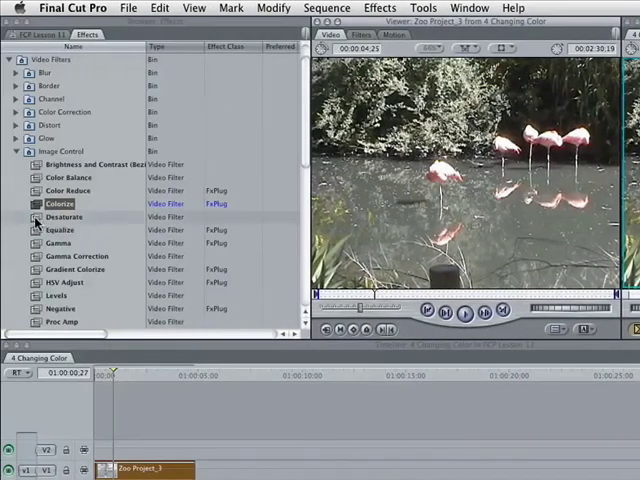
# Step: Add the Desaturate filter to the flamingo clip above Colorize
pyautogui.click(64, 216)
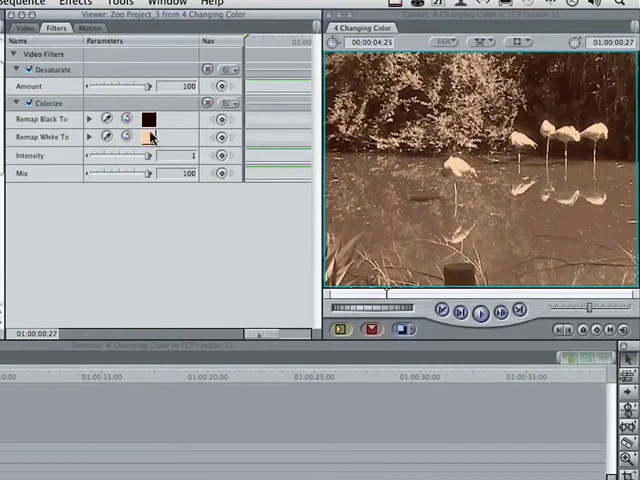
# Step: Remap whites to Blue and lower Colorize intensity to about 0.14 for a faint blue cast
pyautogui.click(146, 136)
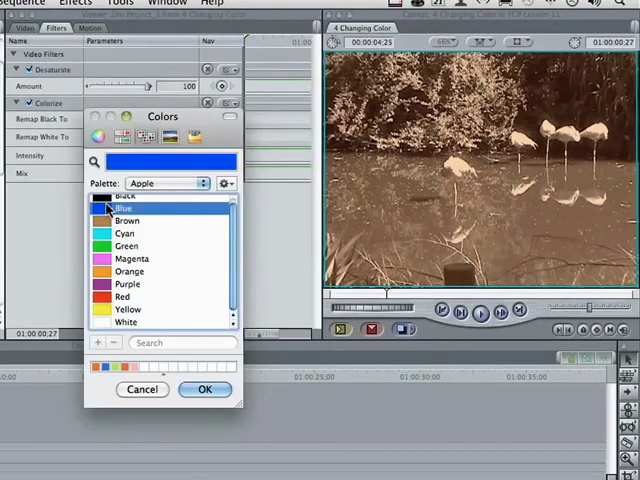
pyautogui.click(204, 388)
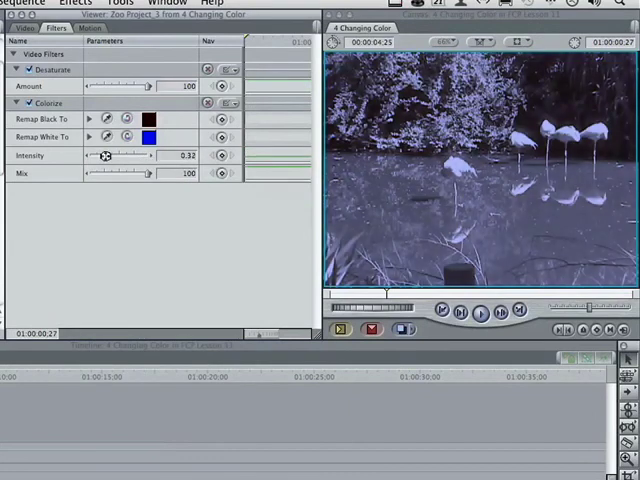
pyautogui.moveTo(116, 156); pyautogui.dragTo(100, 156)
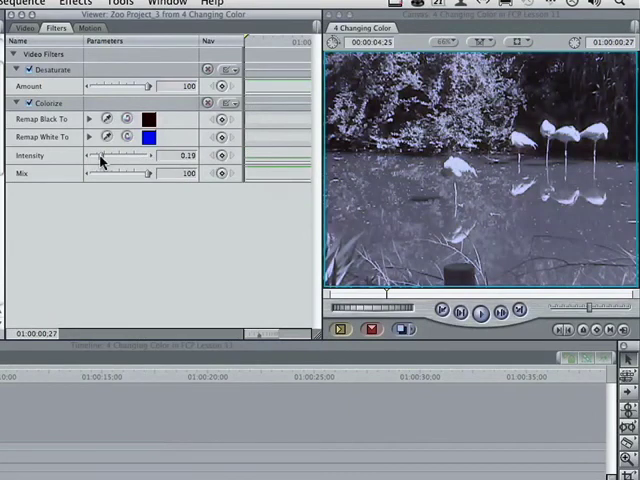
pyautogui.moveTo(110, 156); pyautogui.dragTo(100, 156)
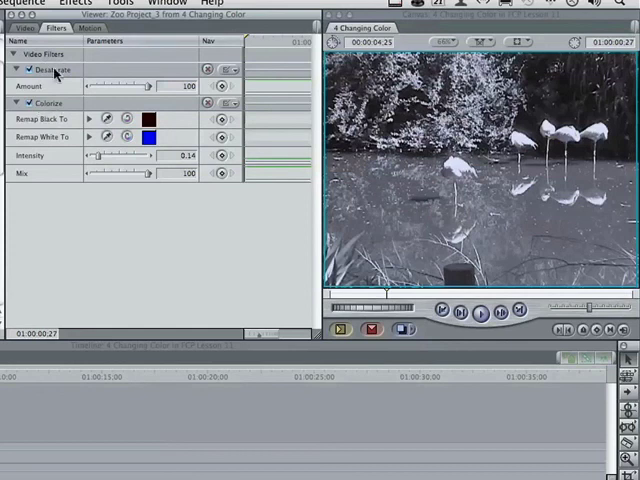
pyautogui.moveTo(52, 70)
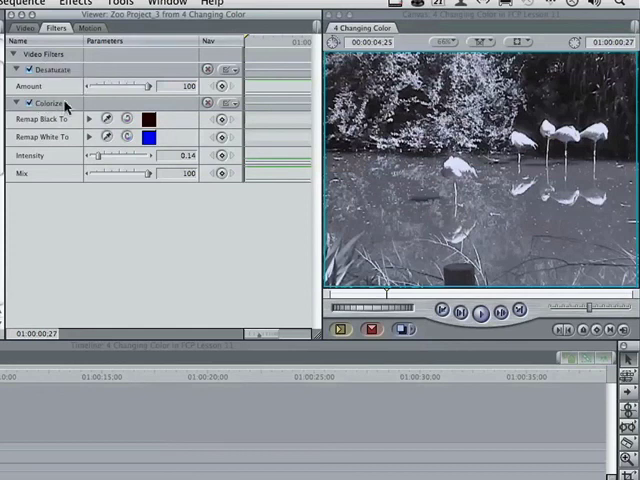
pyautogui.moveTo(66, 104)
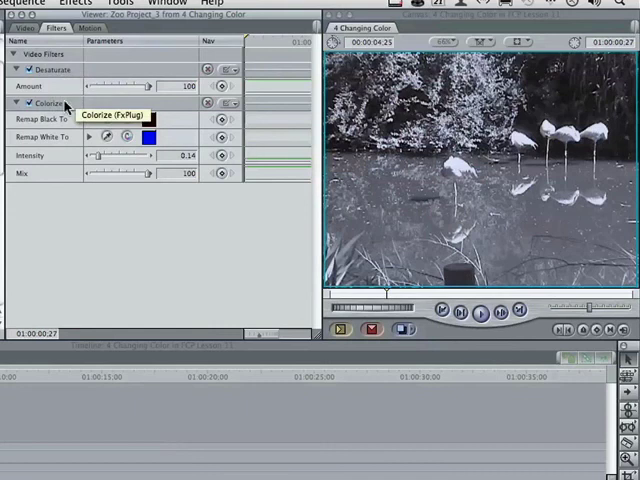